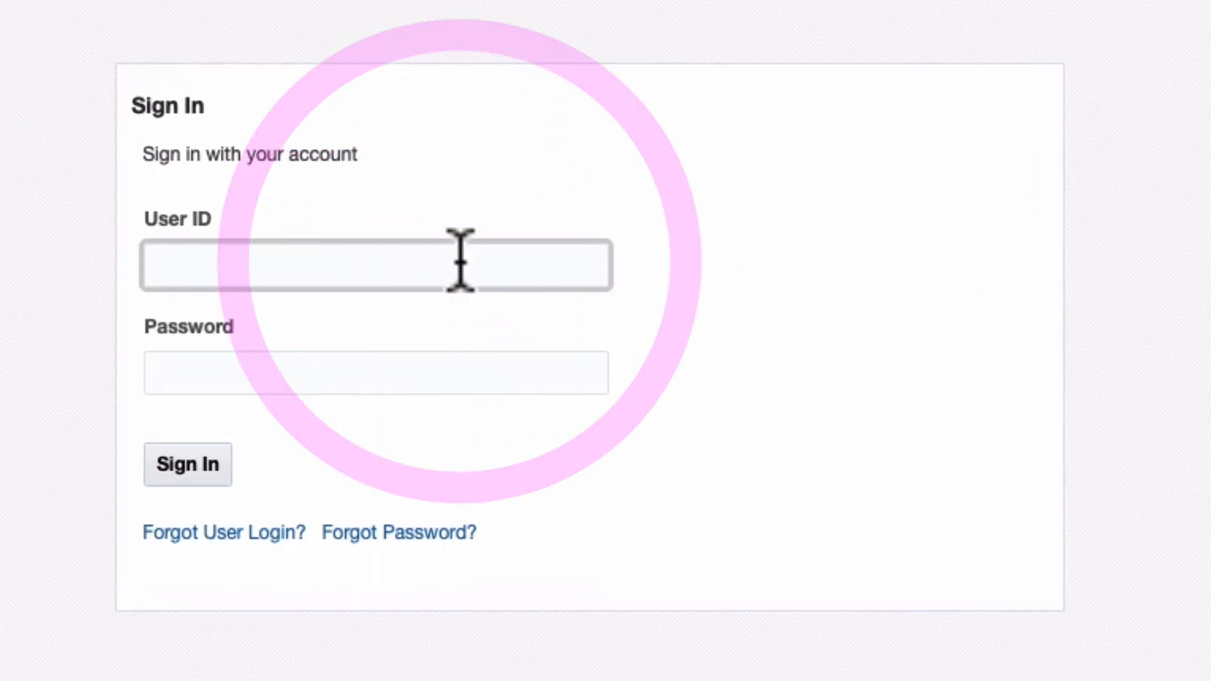
# - Sign in with User ID 'firstname-lastname' and the account password
pyautogui.write('firstname')
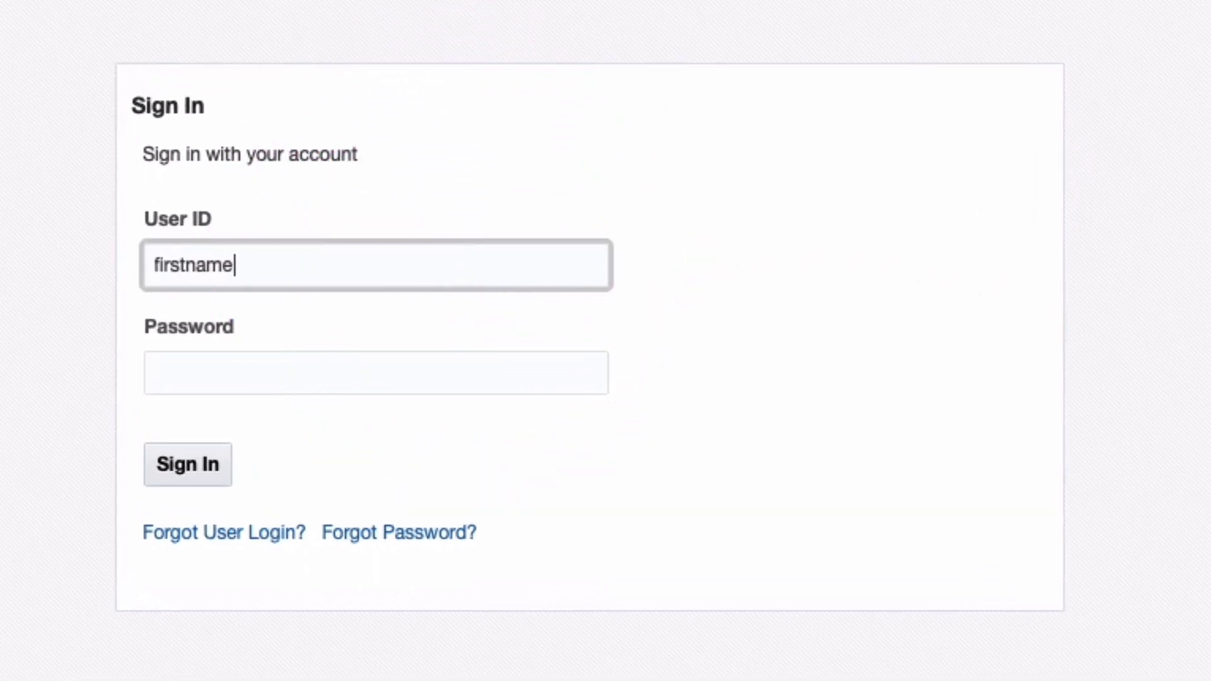
pyautogui.write('-lastname')
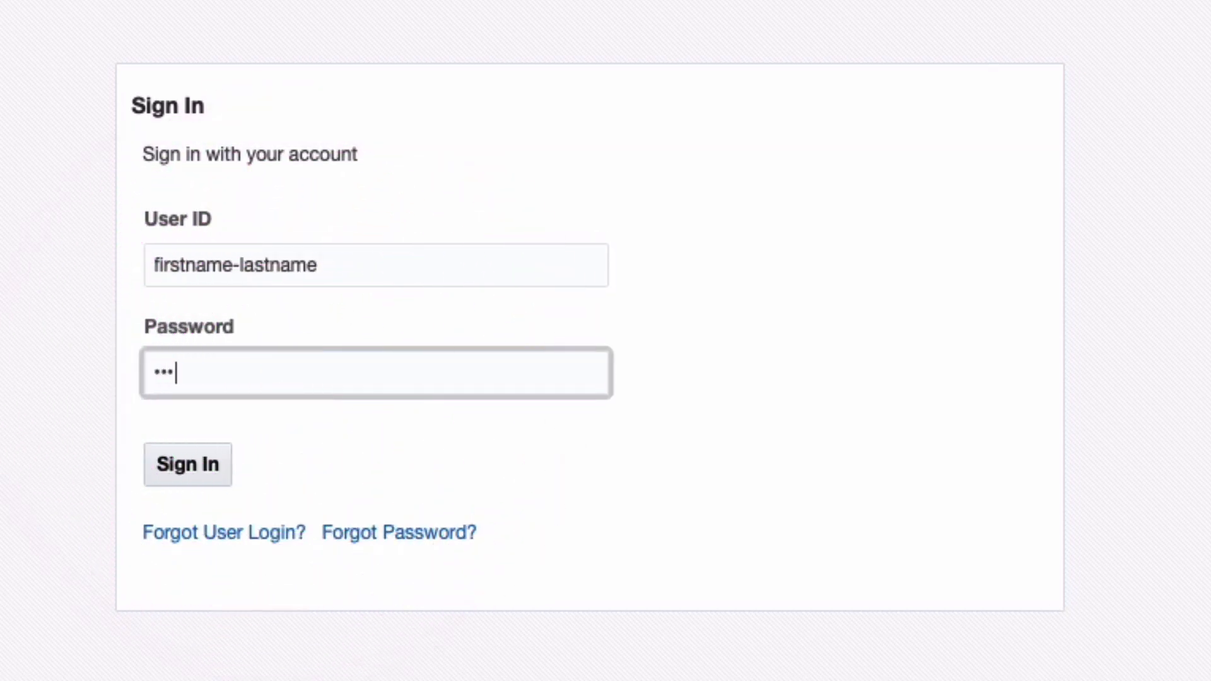
pyautogui.write('•••••')
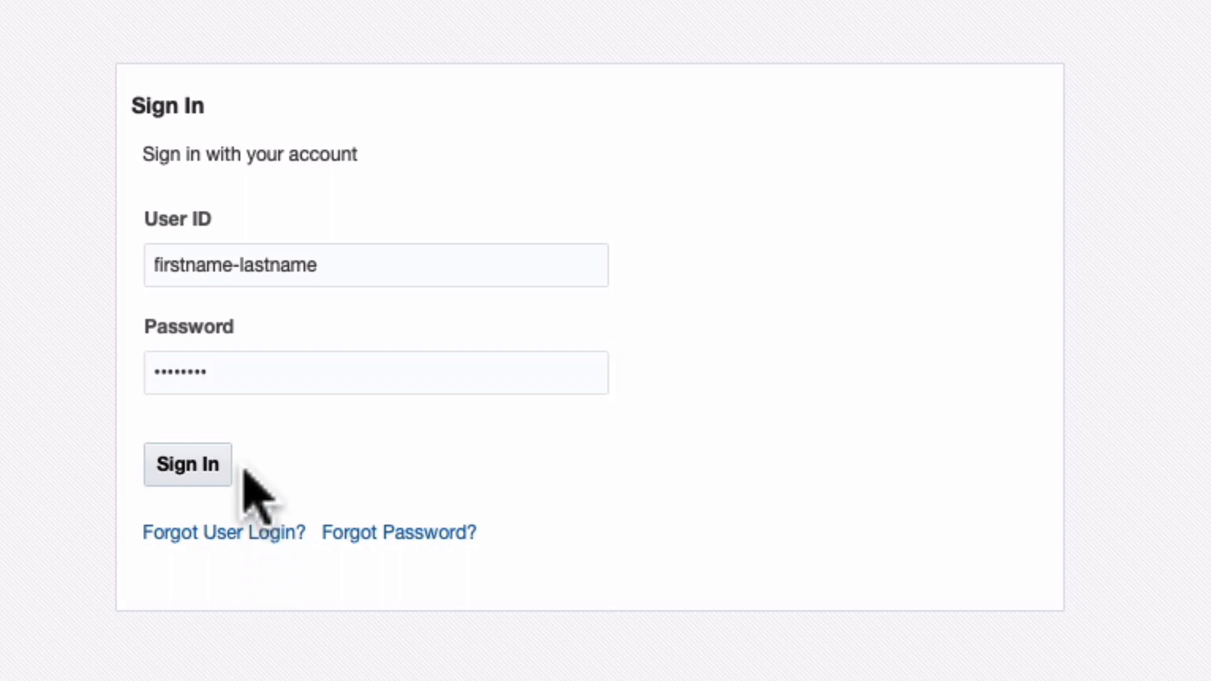
pyautogui.click(187, 464)
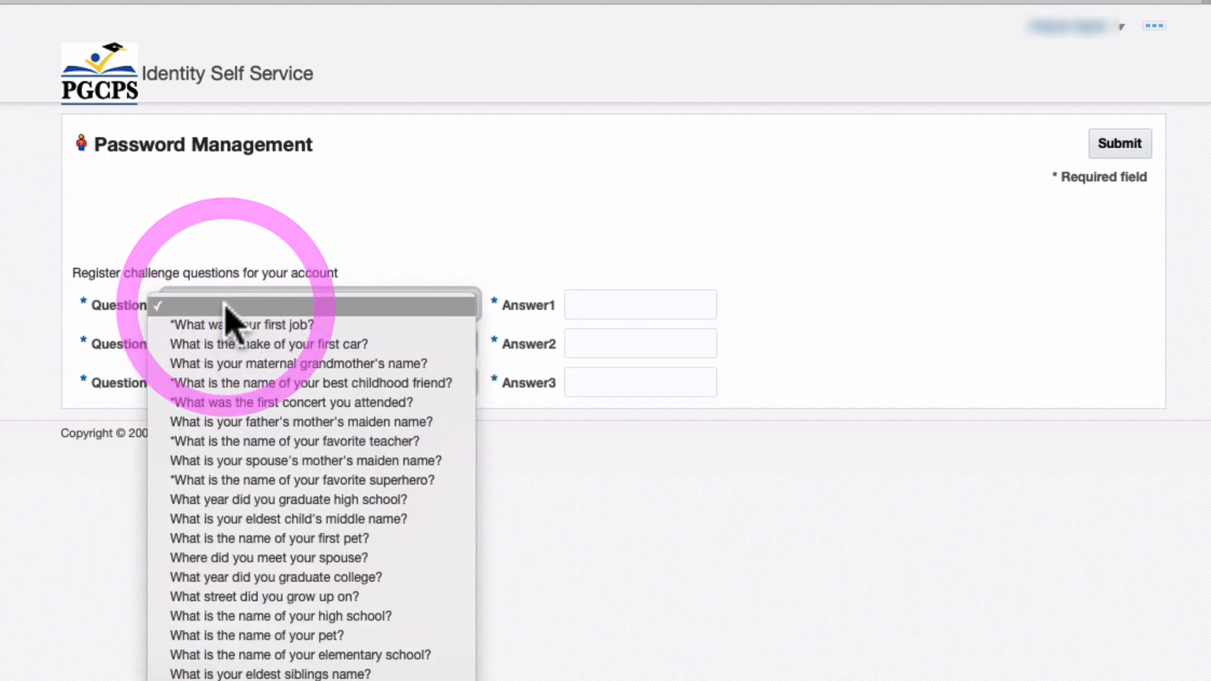
# - Register the first-pet, childhood-street and birth-city questions with answers and submit them
pyautogui.click(268, 538)
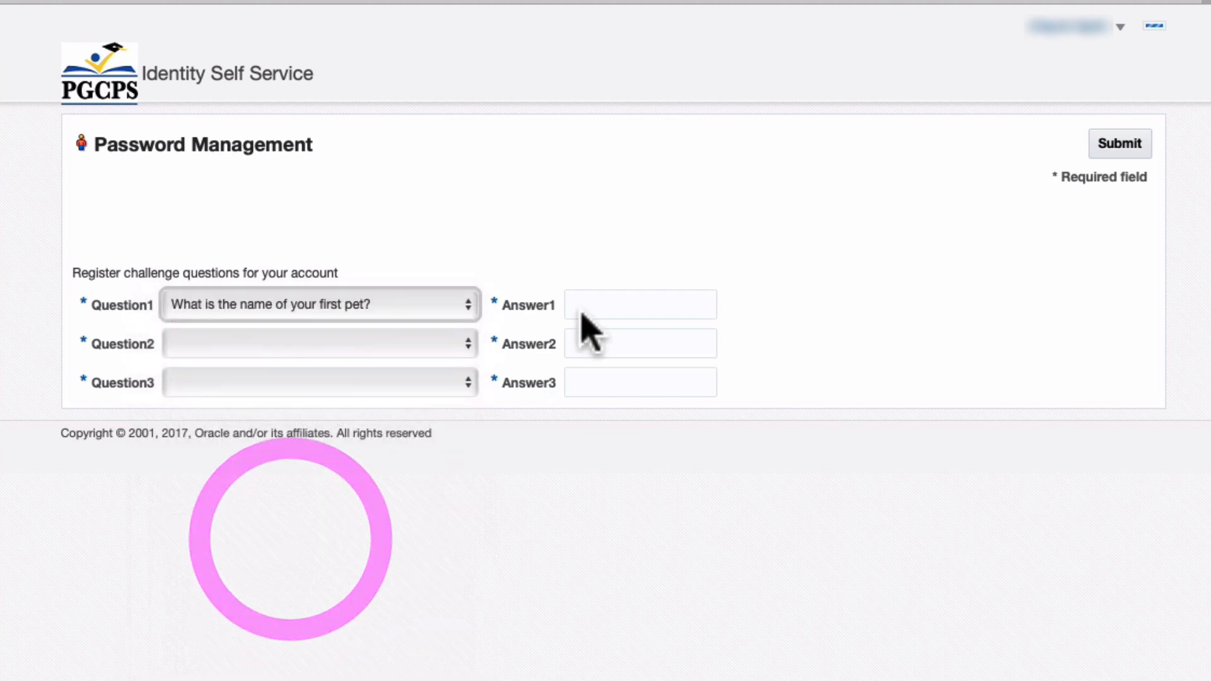
pyautogui.write('fi')
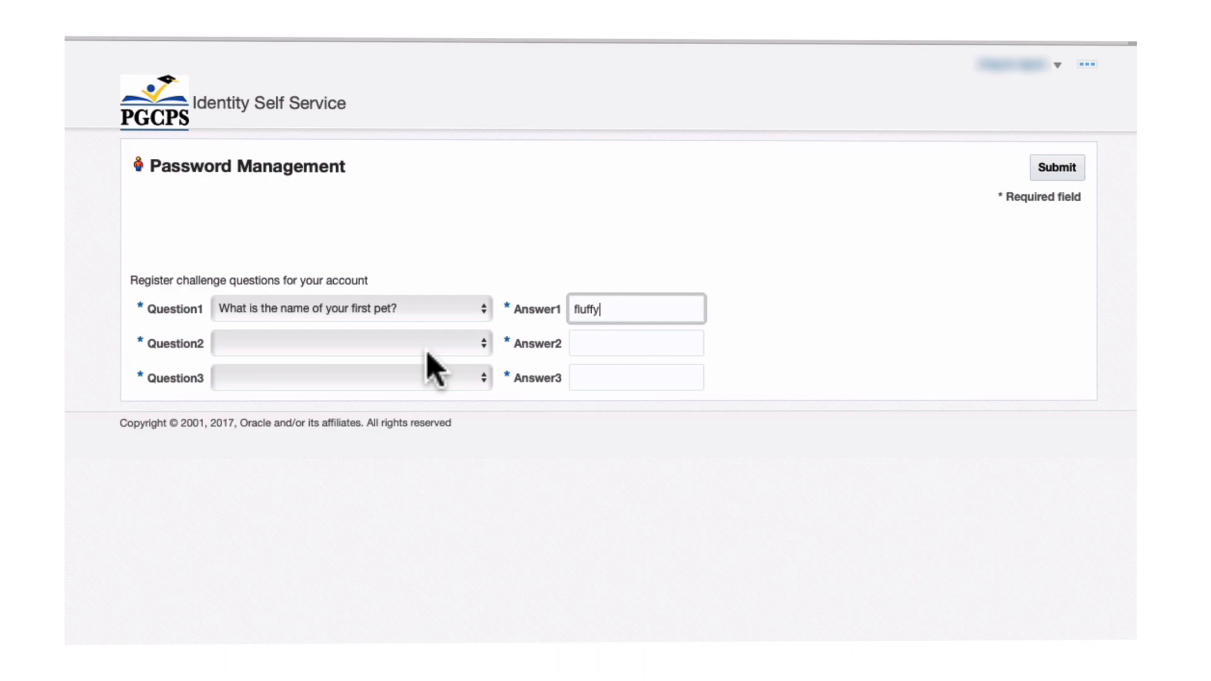
pyautogui.click(350, 377)
pyautogui.write('Main St.')
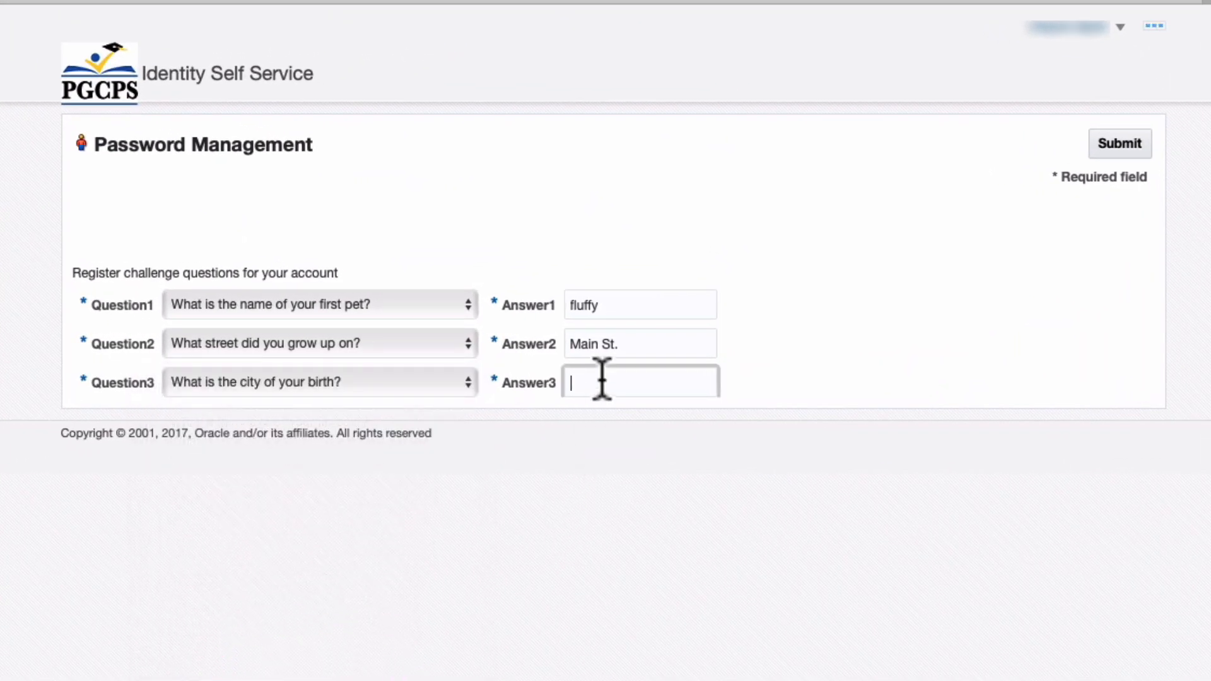
pyautogui.write('Seattle')
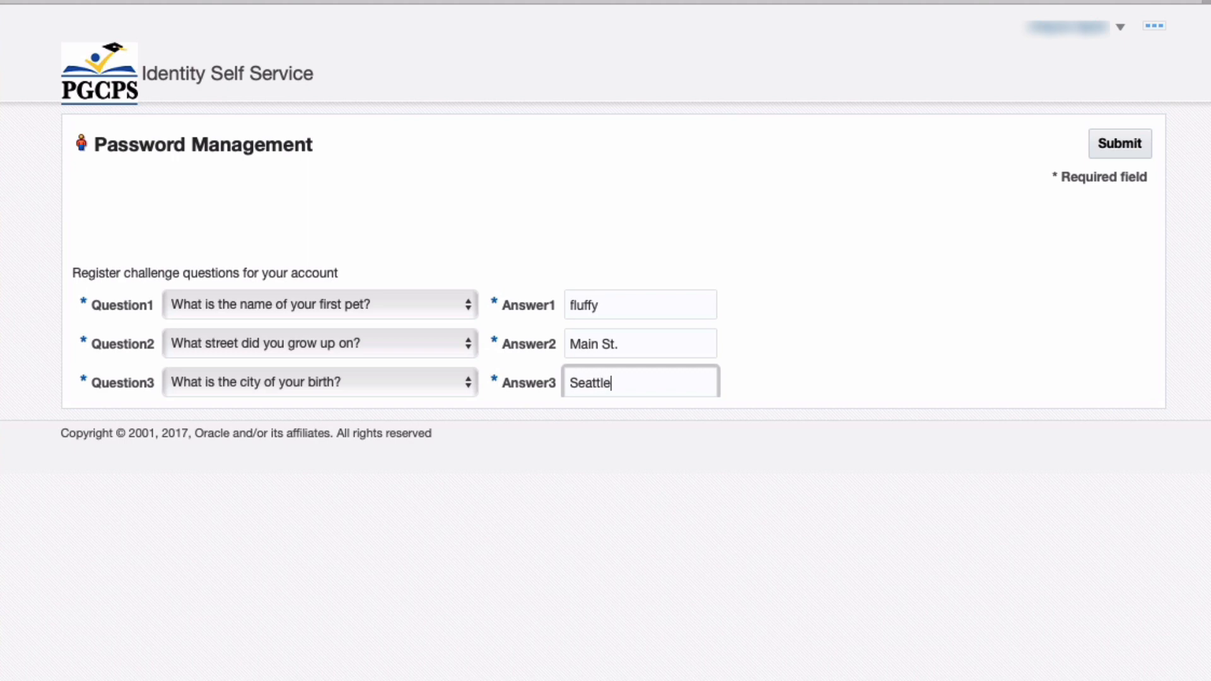
pyautogui.moveTo(953, 328)
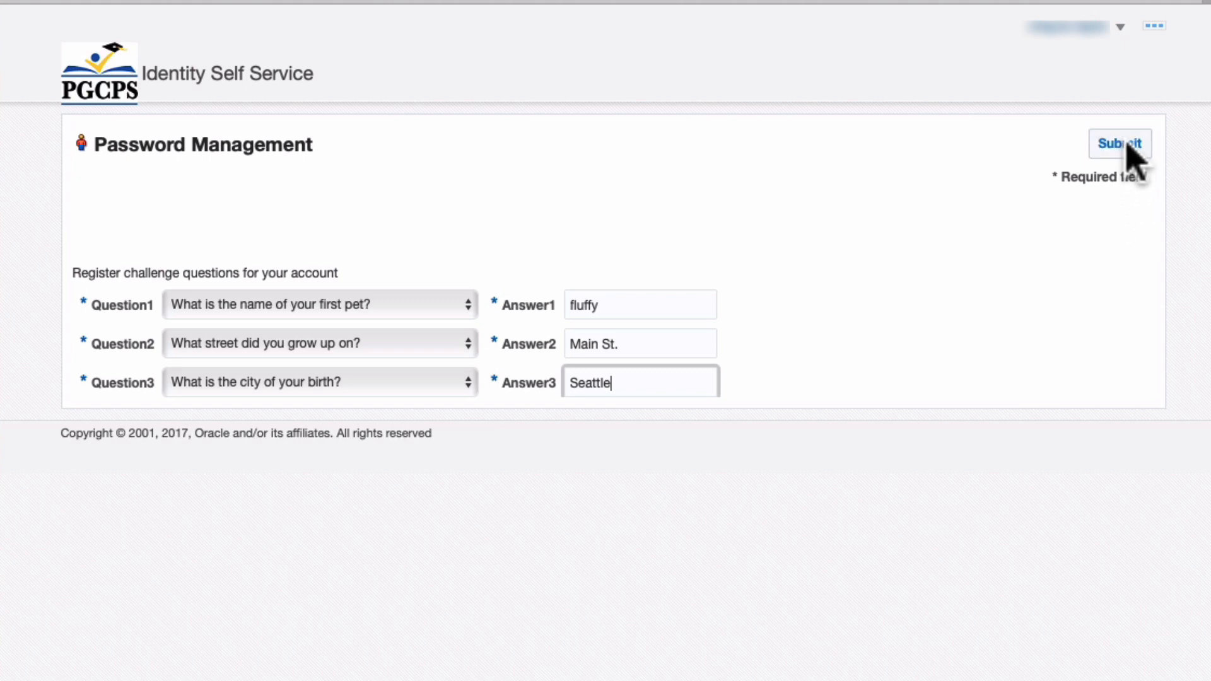
pyautogui.click(1119, 144)
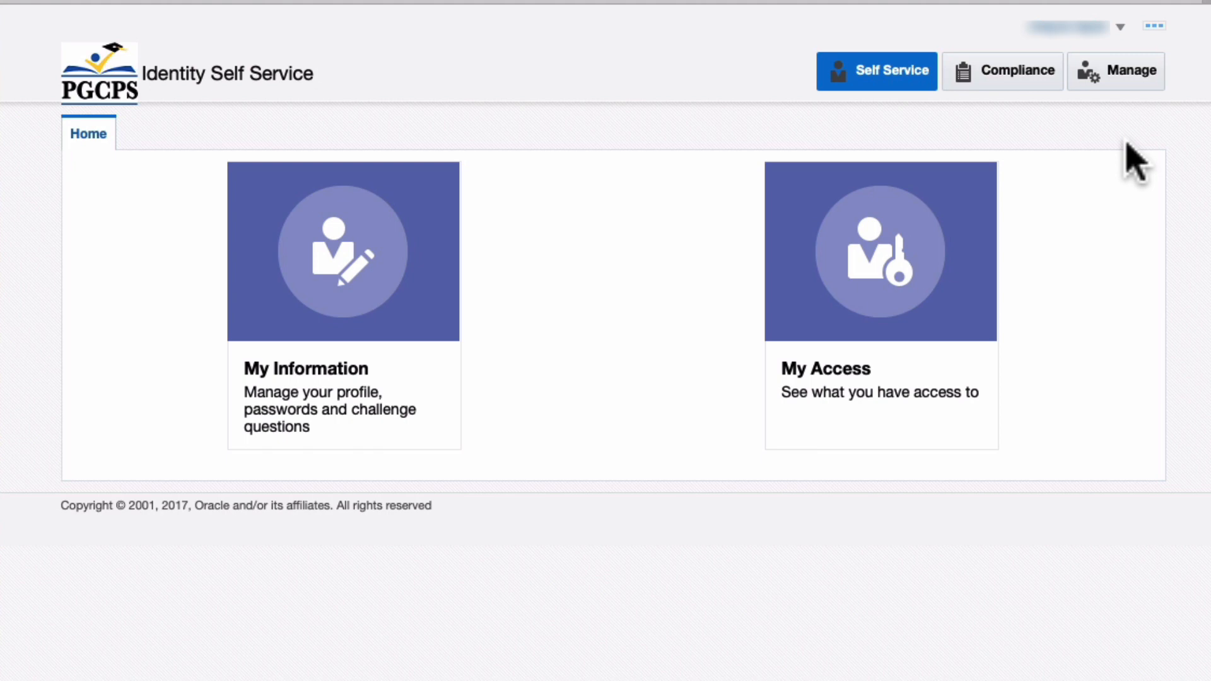
# - Open the My Information tile from the Home page
pyautogui.click(343, 251)
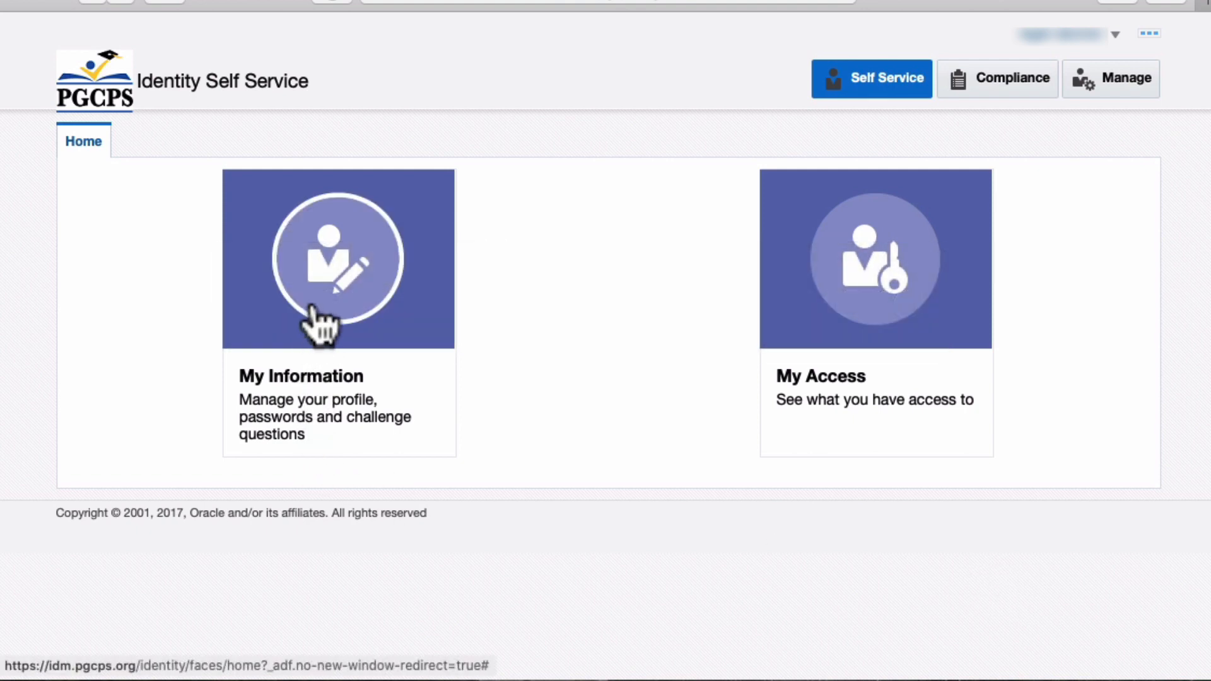
pyautogui.click(338, 258)
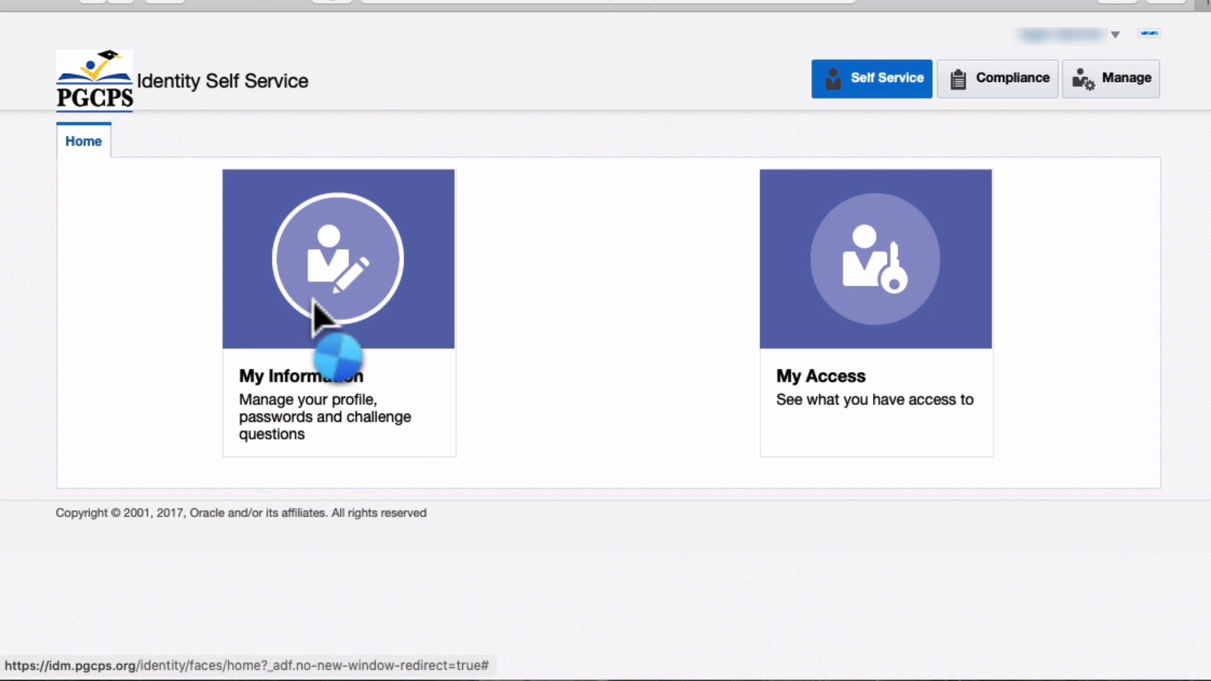
pyautogui.click(338, 258)
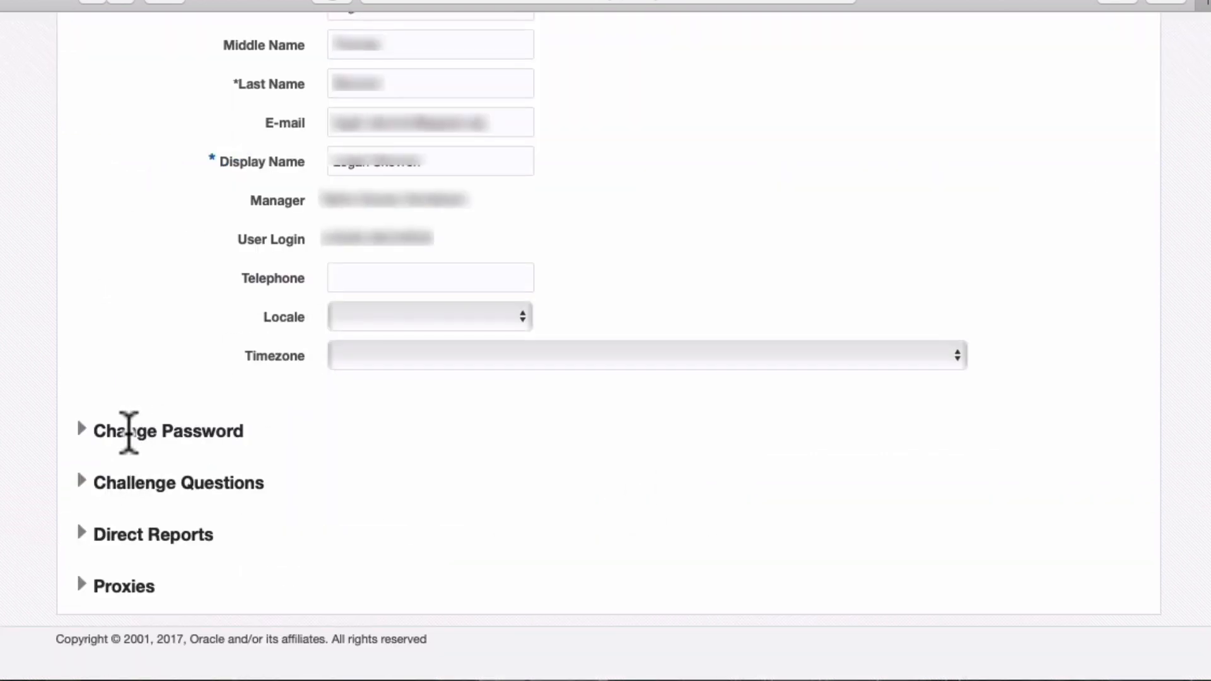
# - Expand Change Password and enter the old password, new password and its confirmation
pyautogui.click(81, 430)
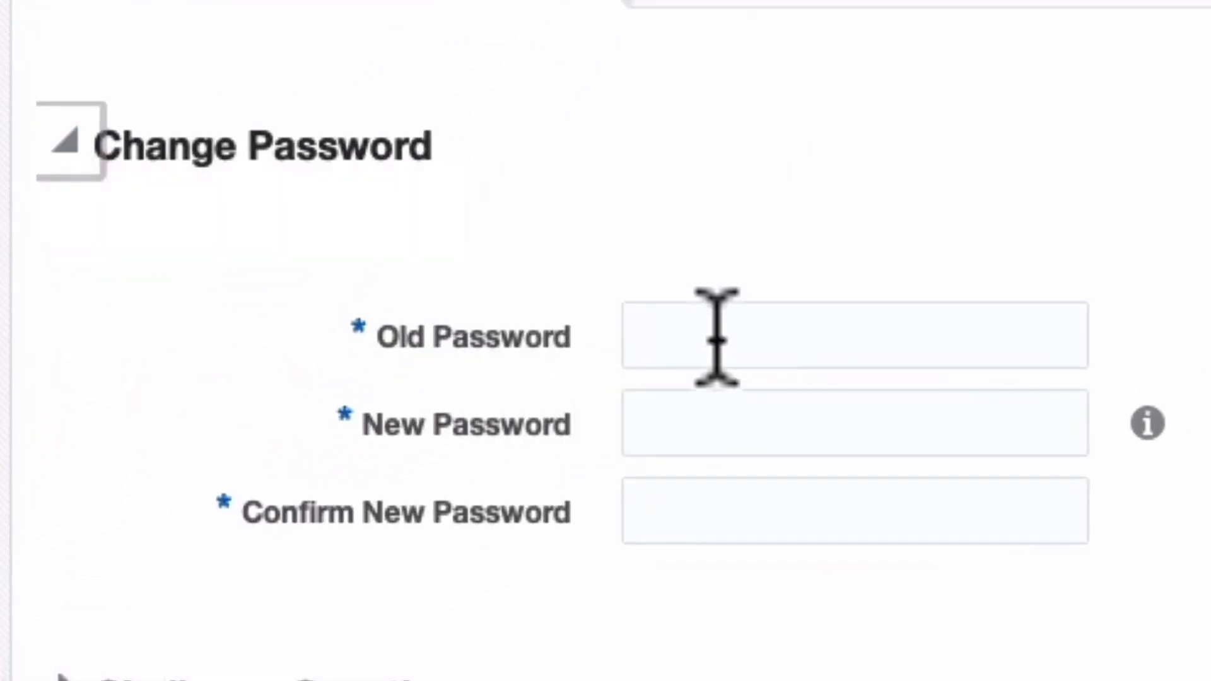
pyautogui.click(849, 335)
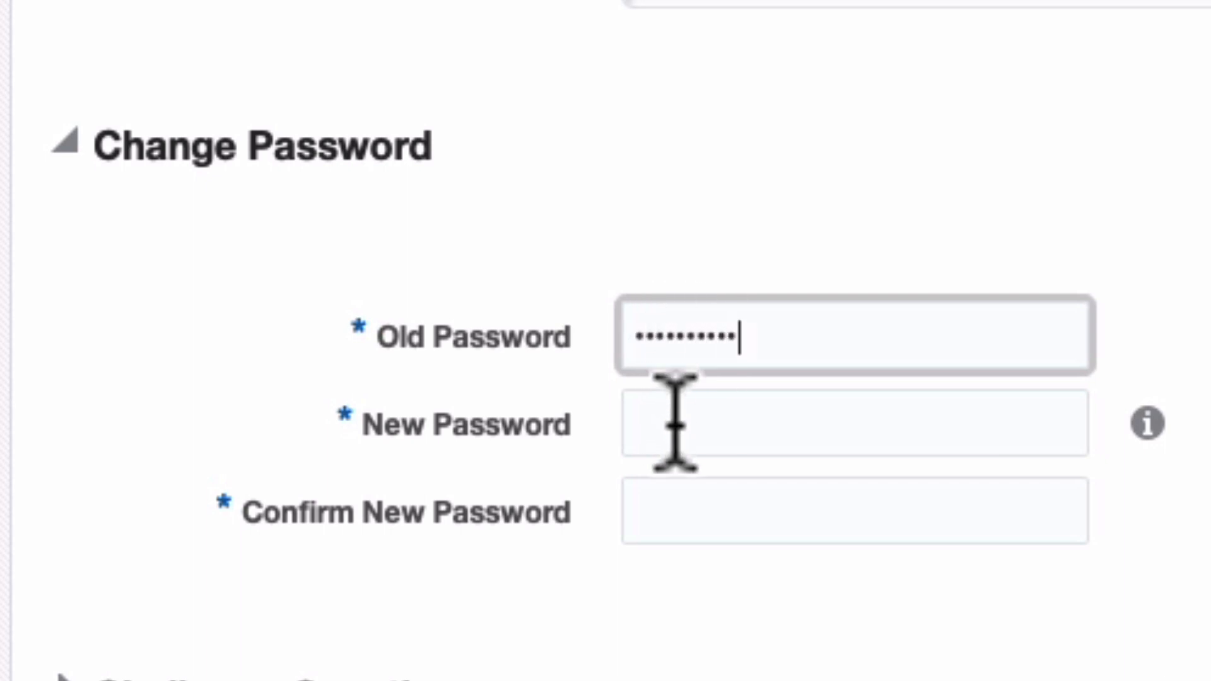
pyautogui.click(855, 424)
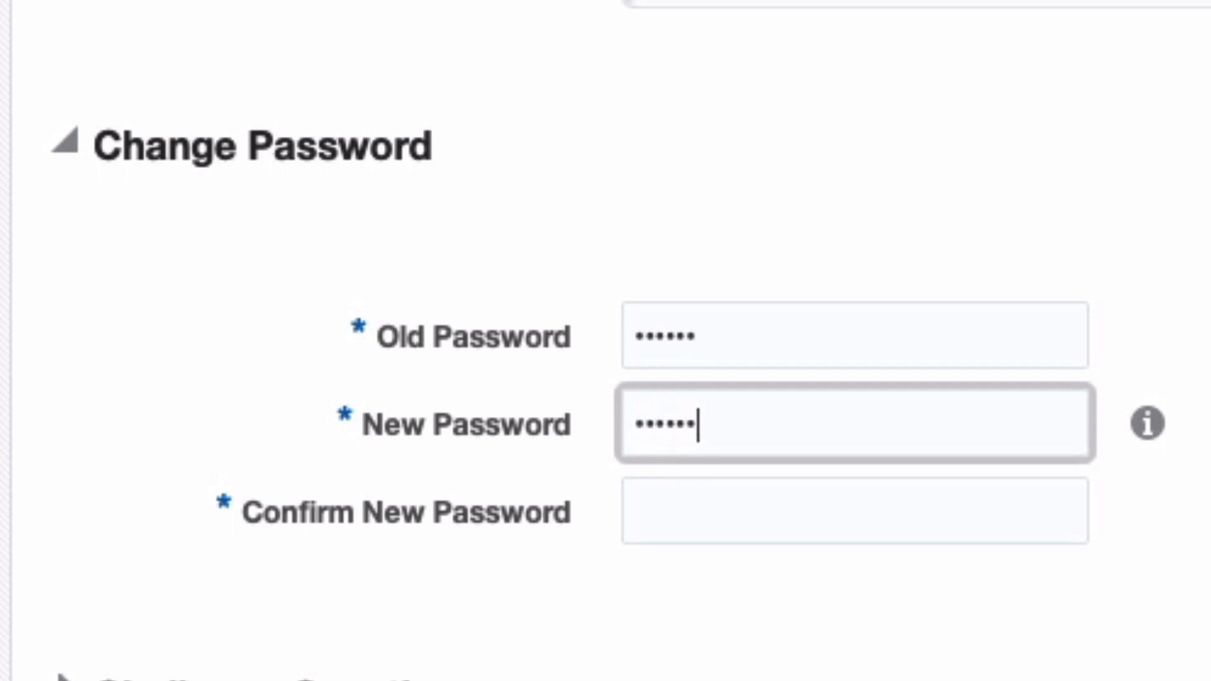
pyautogui.click(855, 511)
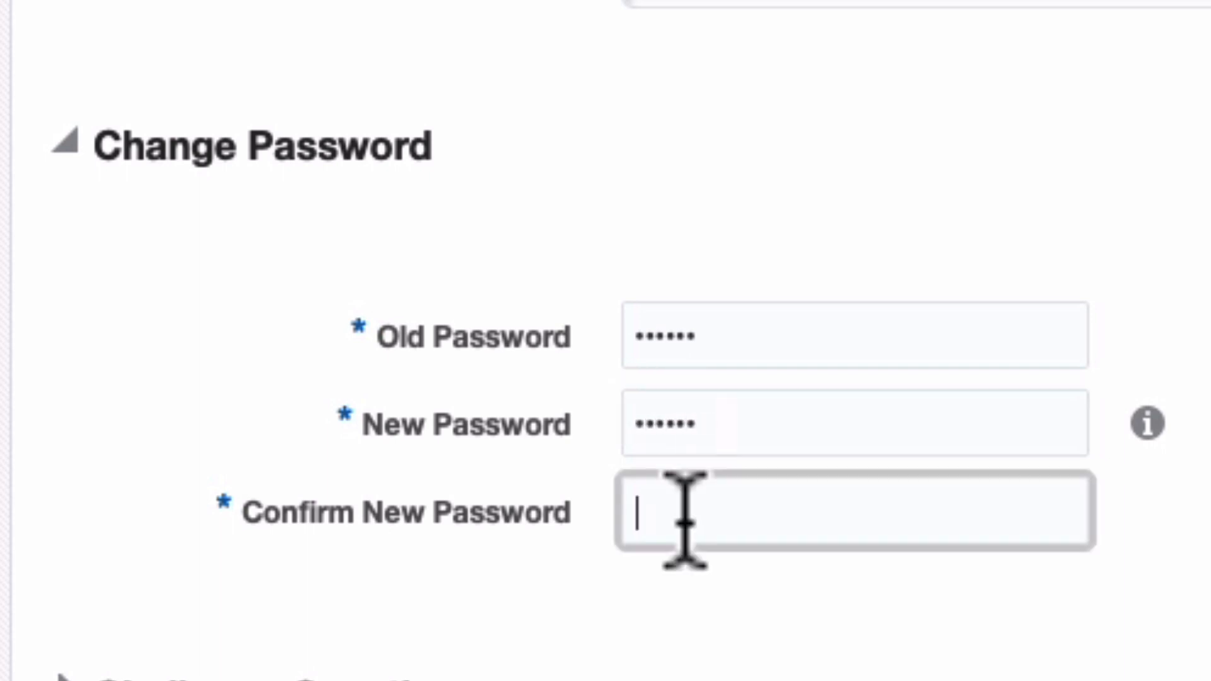
pyautogui.write('••••')
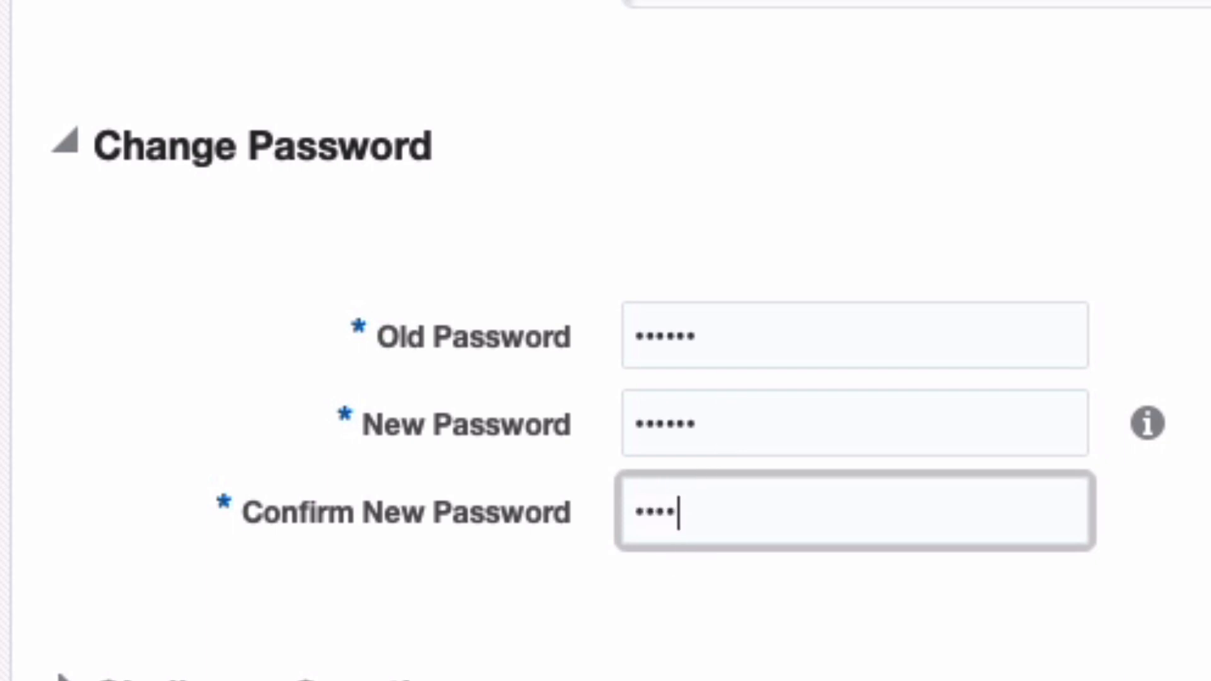
pyautogui.write('••••')
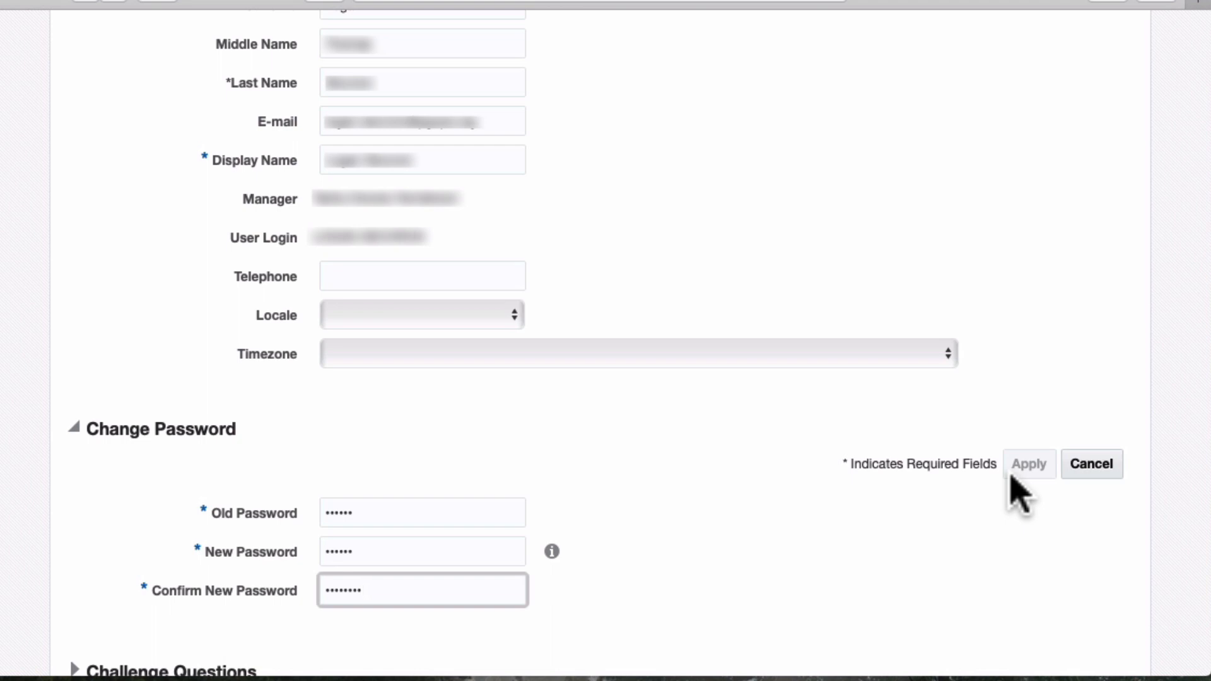
pyautogui.moveTo(1027, 517)
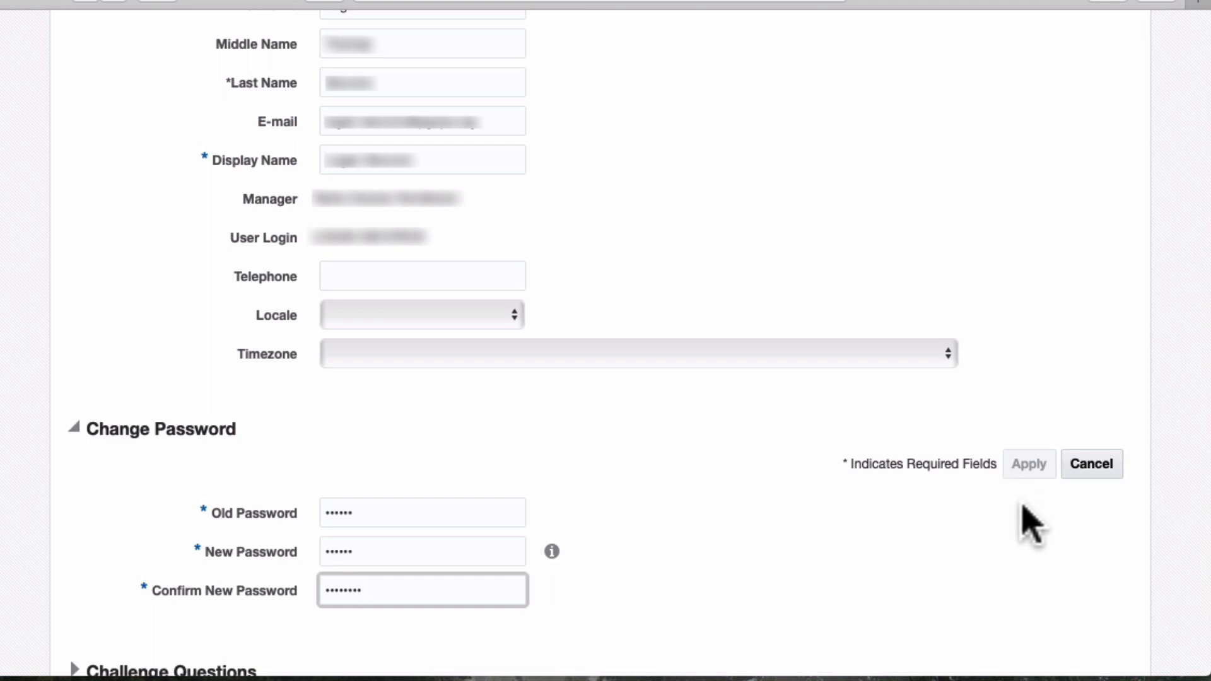
# - Correct the Confirm New Password entry to match and apply the password change
pyautogui.click(1029, 464)
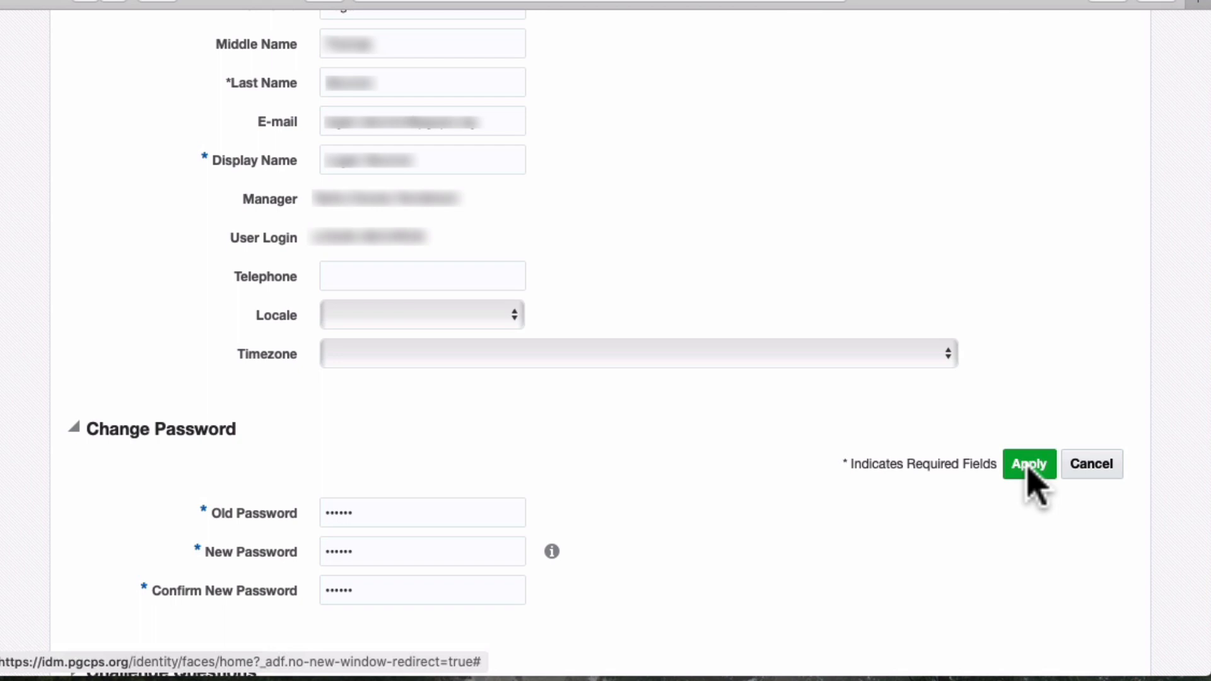
pyautogui.click(1028, 464)
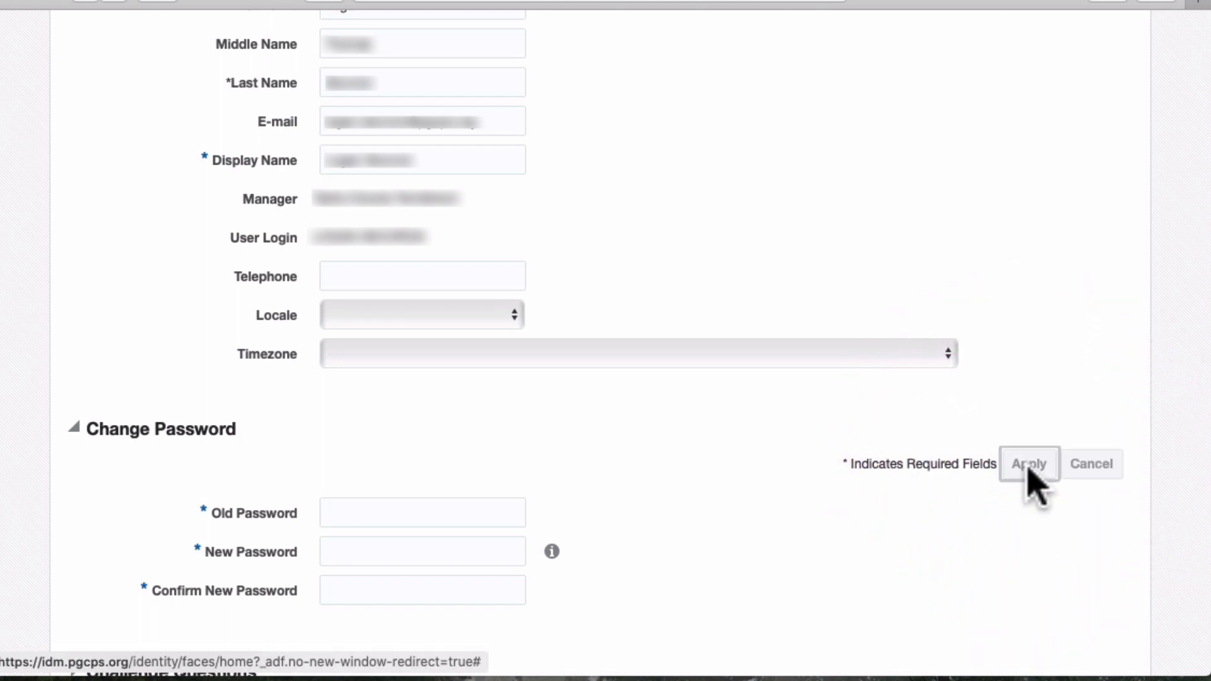